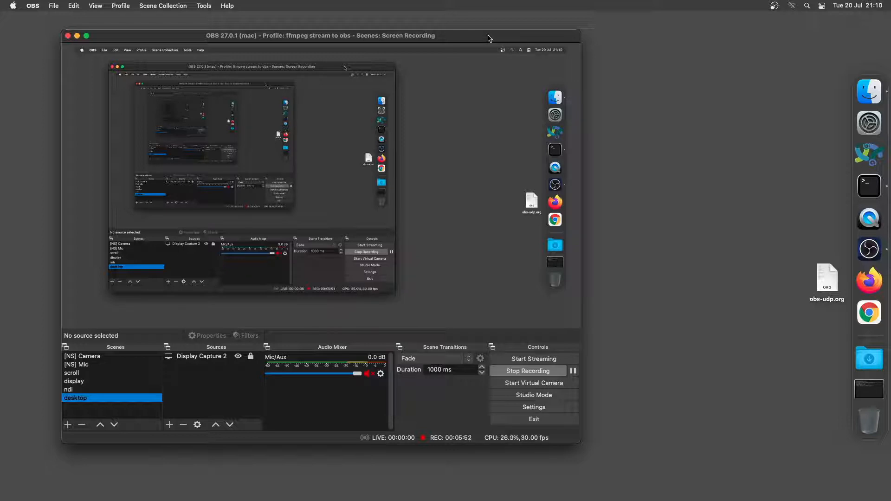
{"action": "mouse_move", "coordinate": [517, 36]}
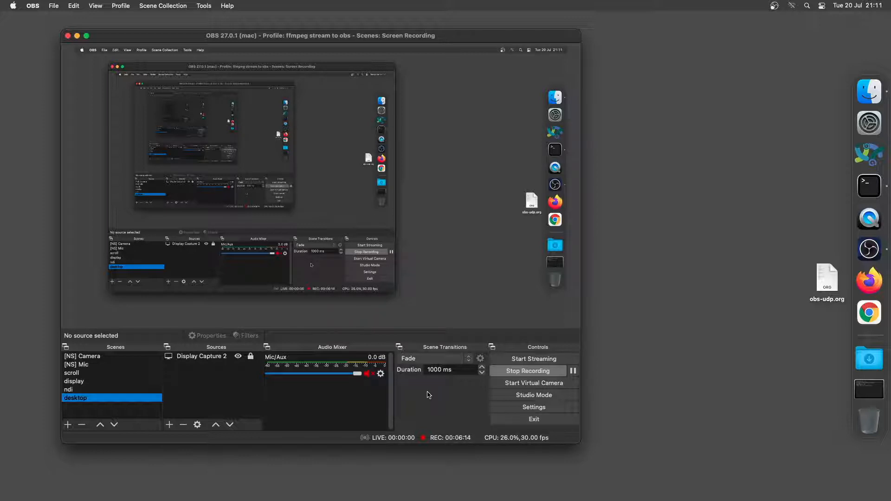
{"action": "mouse_move", "coordinate": [403, 383]}
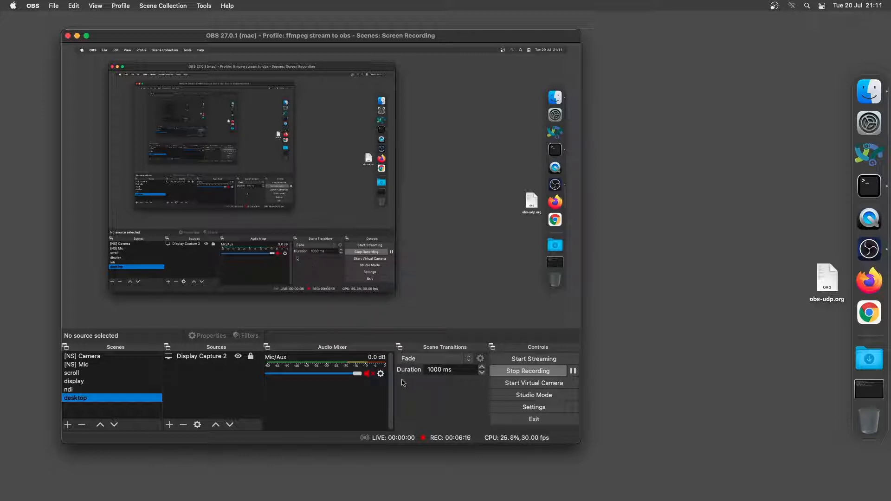
{"action": "mouse_move", "coordinate": [178, 28]}
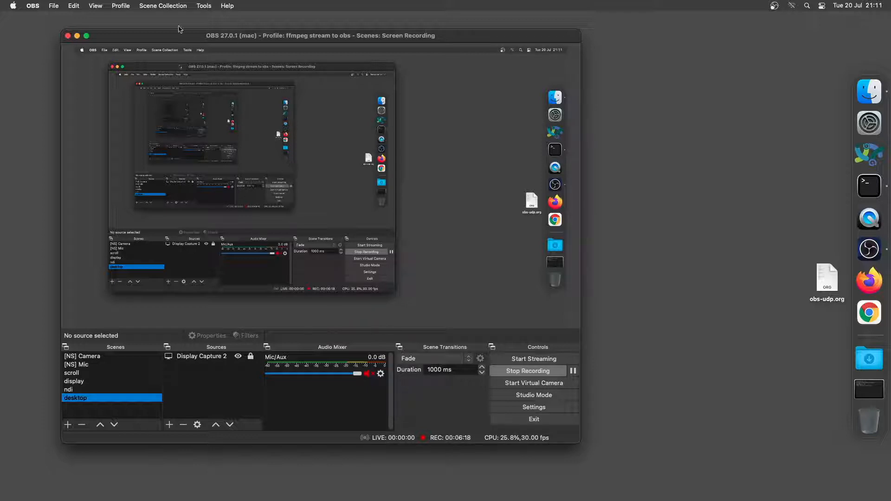
Select the 'ffmpeg stream to obs' profile and open OBS Settings
{"action": "left_click", "coordinate": [121, 6]}
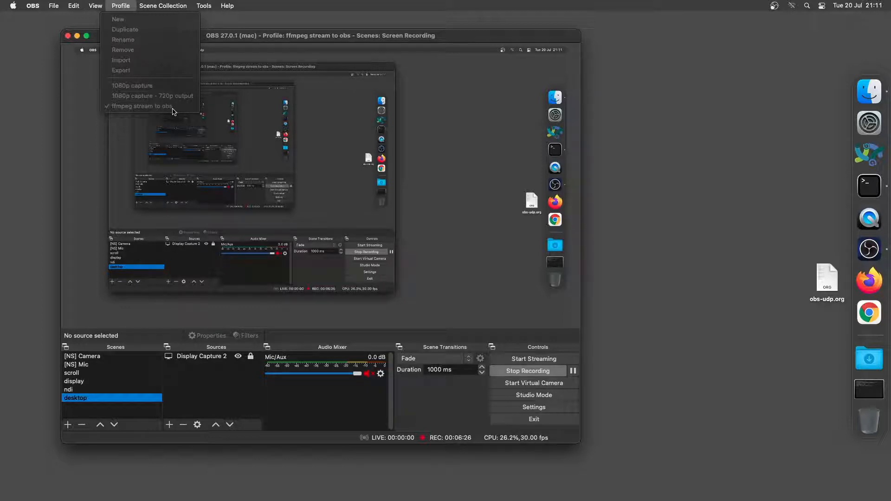
{"action": "left_click", "coordinate": [53, 6]}
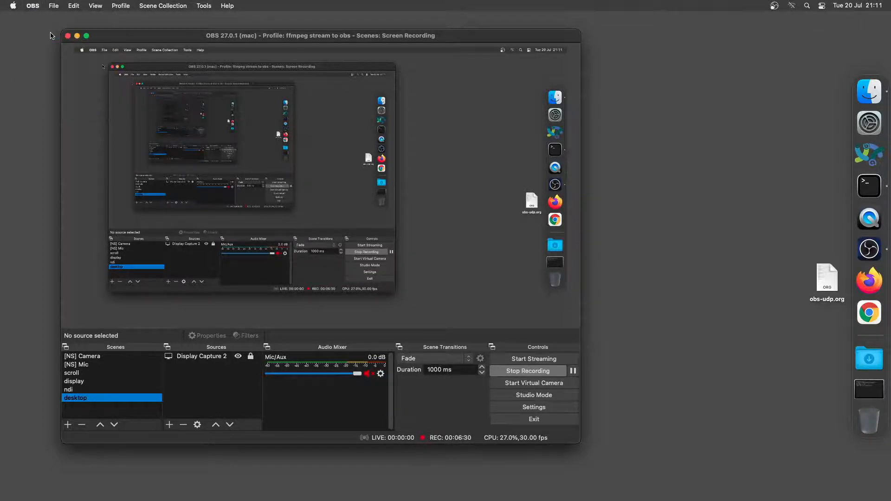
{"action": "left_click", "coordinate": [533, 407]}
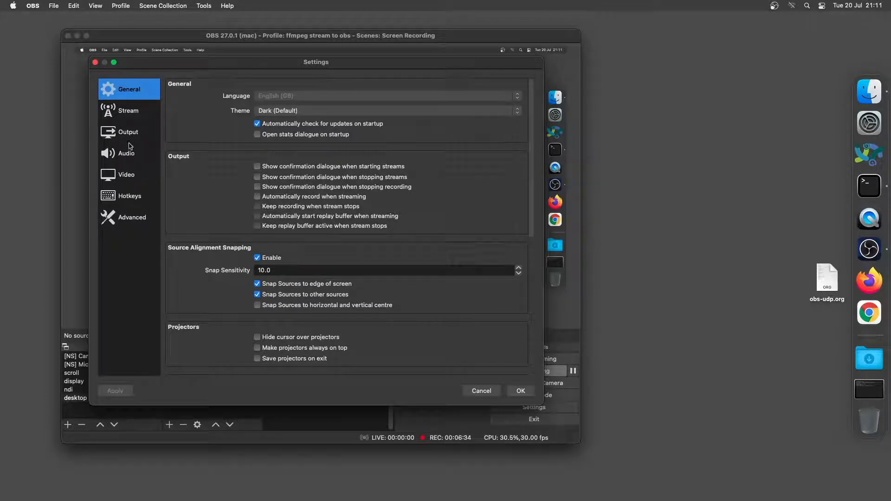
Show the Video page with its locked 1920x1080 canvas and output resolutions
{"action": "left_click", "coordinate": [126, 174]}
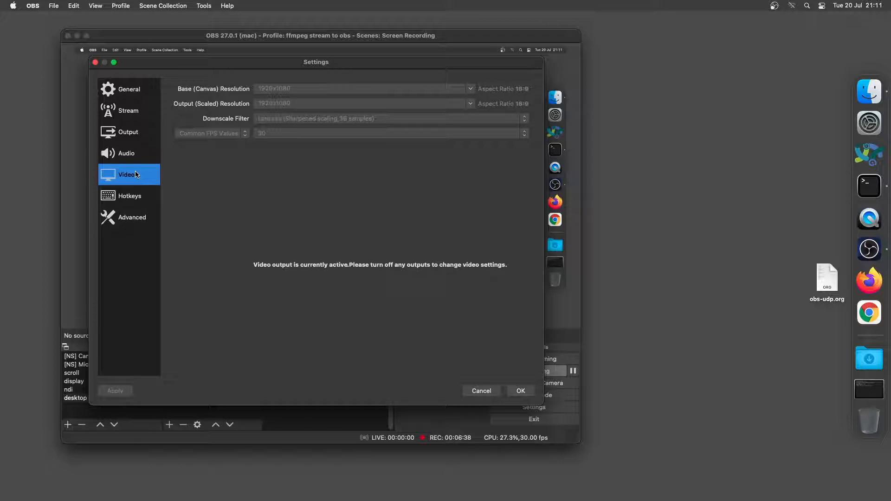
{"action": "mouse_move", "coordinate": [148, 119]}
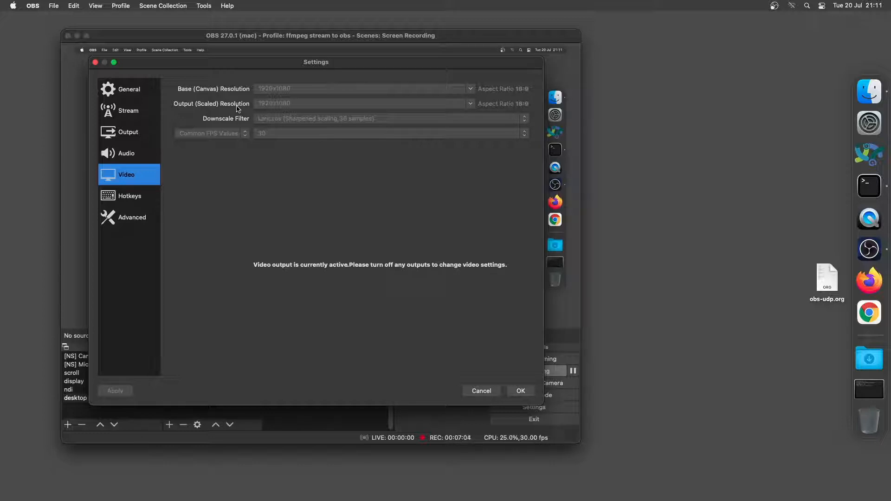
{"action": "mouse_move", "coordinate": [151, 131]}
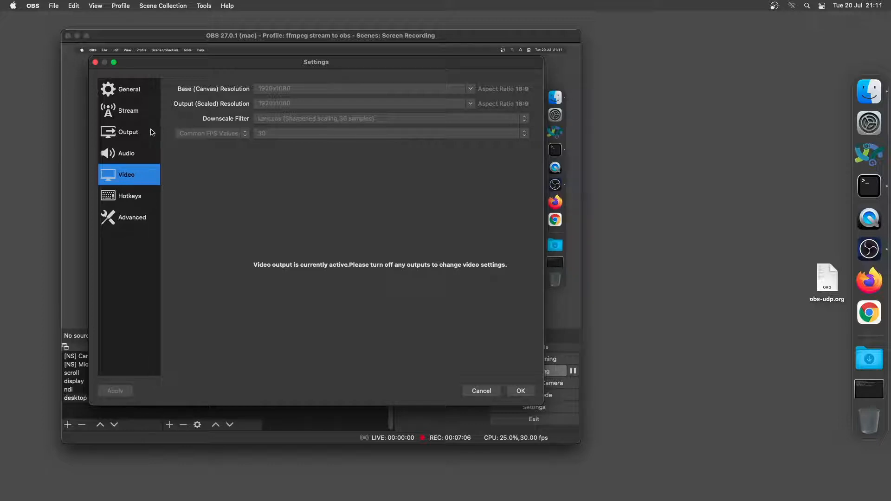
Show the Output page's custom FFmpeg recording to udp://192.168.1.3:6881 in mpegts
{"action": "left_click", "coordinate": [128, 132]}
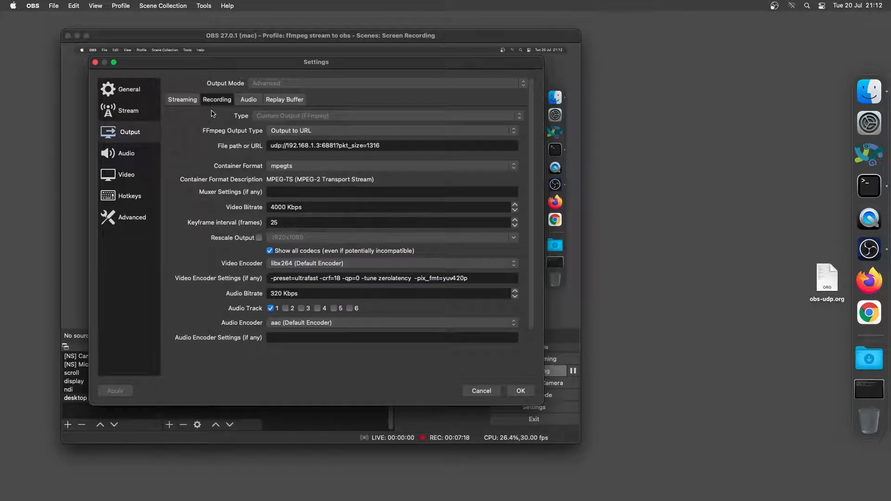
{"action": "mouse_move", "coordinate": [214, 140]}
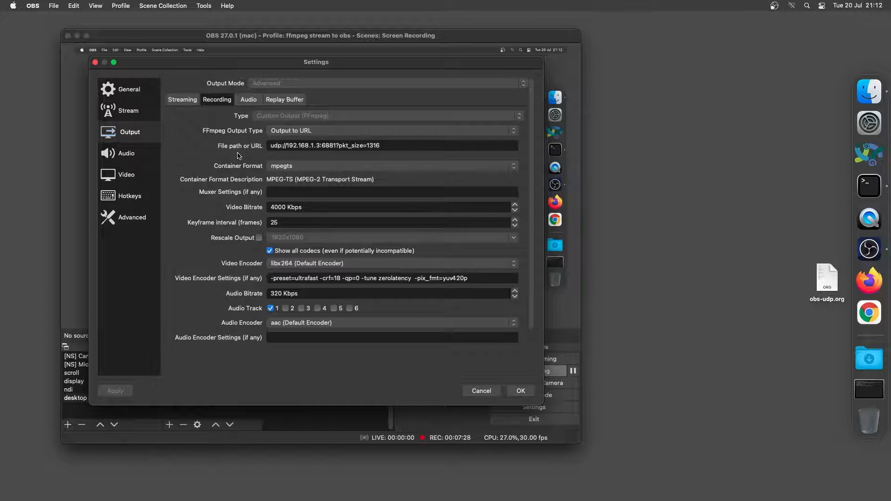
{"action": "mouse_move", "coordinate": [270, 155]}
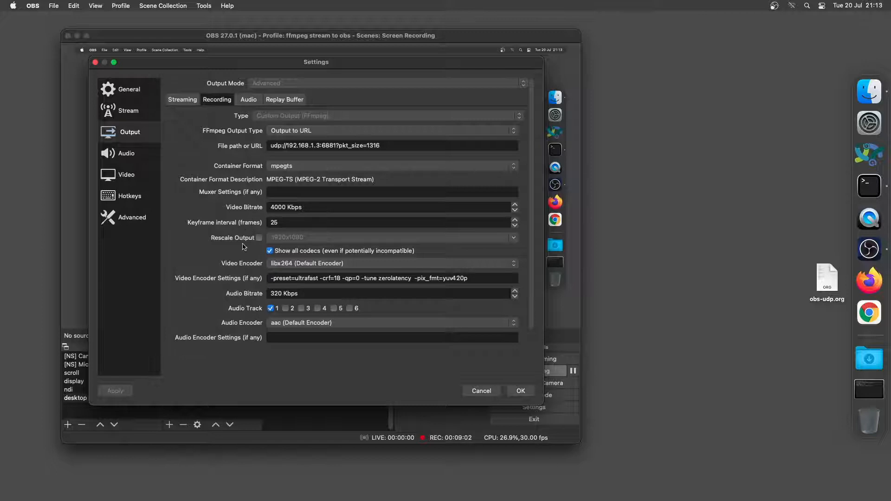
{"action": "mouse_move", "coordinate": [267, 257]}
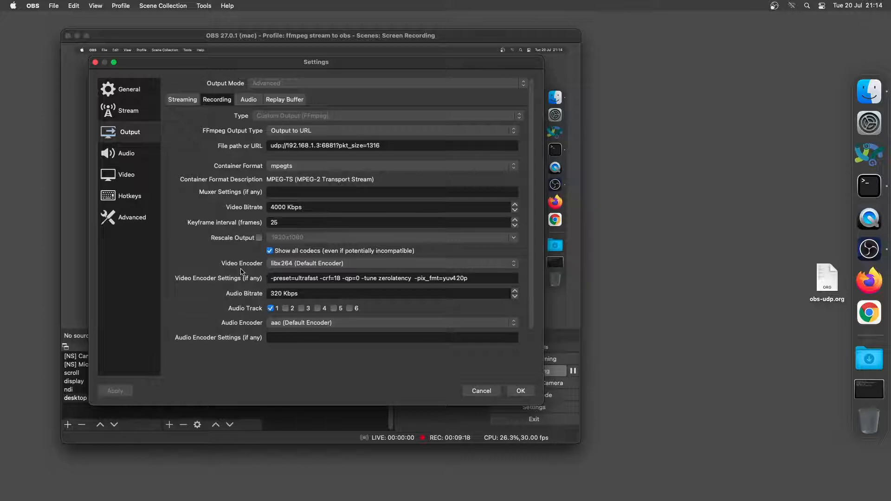
{"action": "mouse_move", "coordinate": [235, 328]}
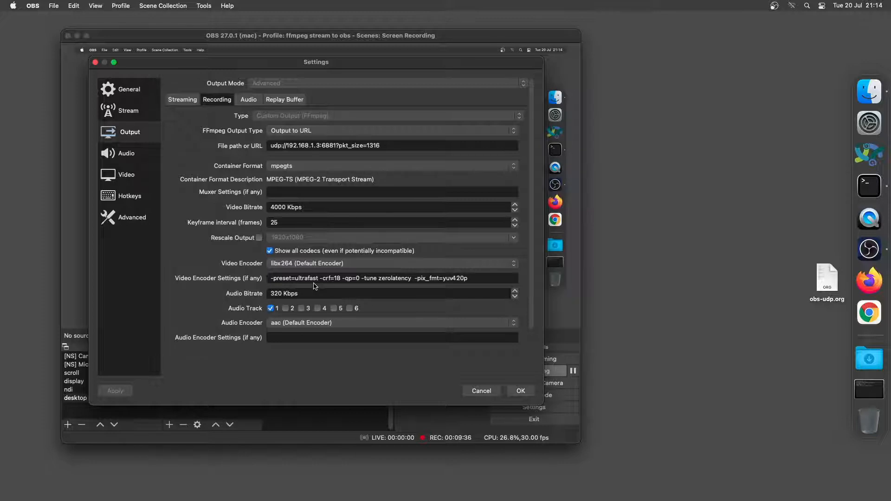
{"action": "mouse_move", "coordinate": [339, 287]}
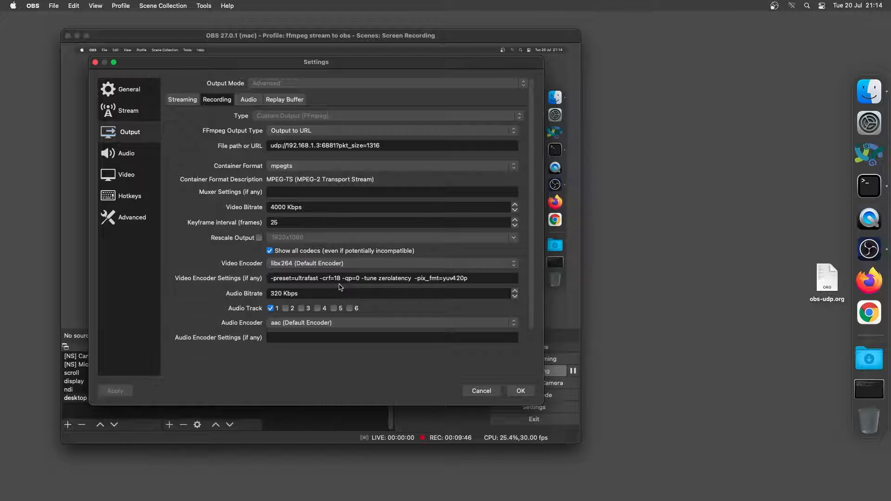
{"action": "mouse_move", "coordinate": [351, 289]}
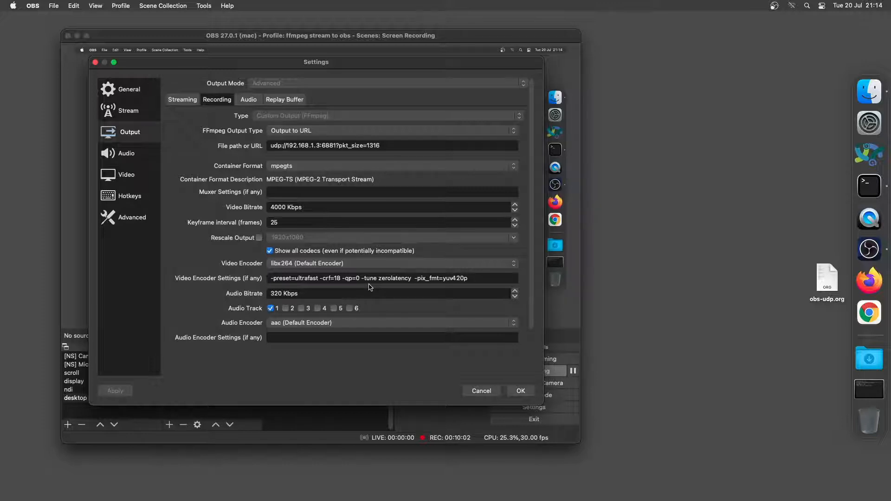
{"action": "mouse_move", "coordinate": [402, 280]}
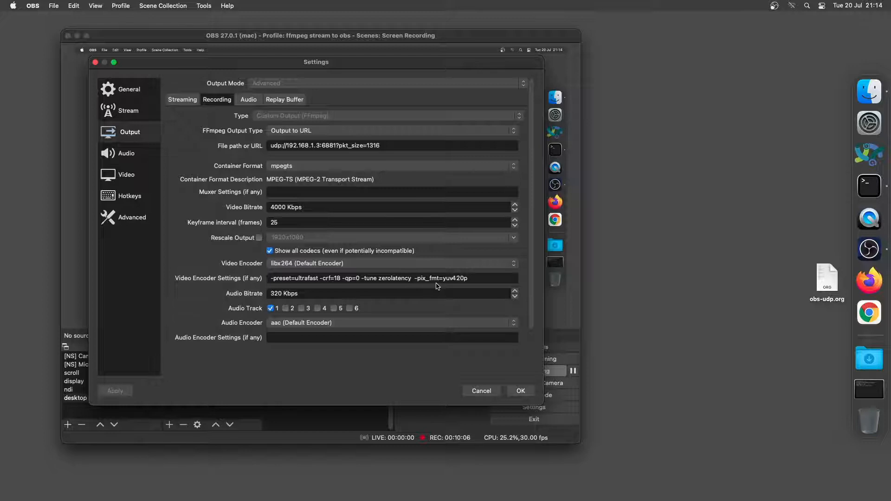
{"action": "mouse_move", "coordinate": [457, 287]}
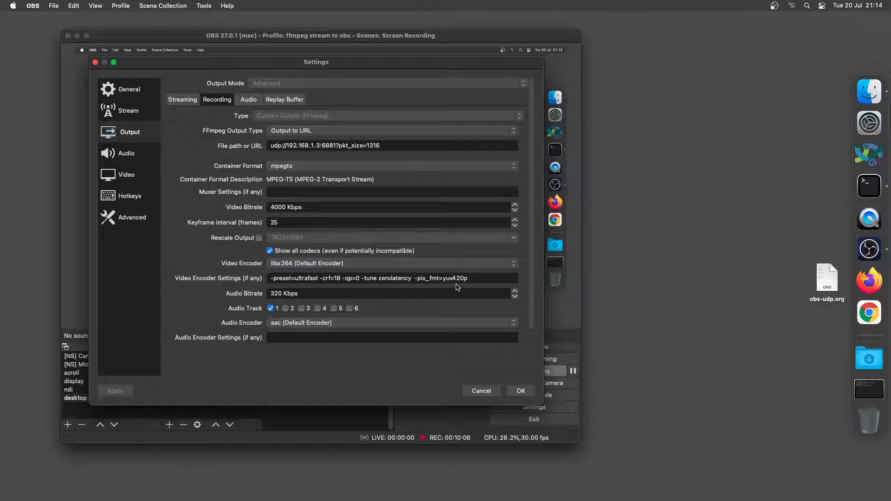
{"action": "mouse_move", "coordinate": [460, 287]}
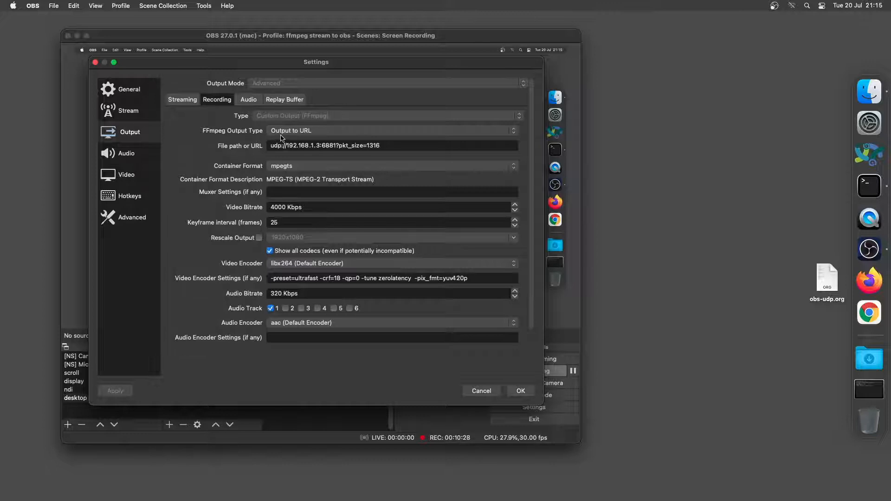
{"action": "mouse_move", "coordinate": [291, 156]}
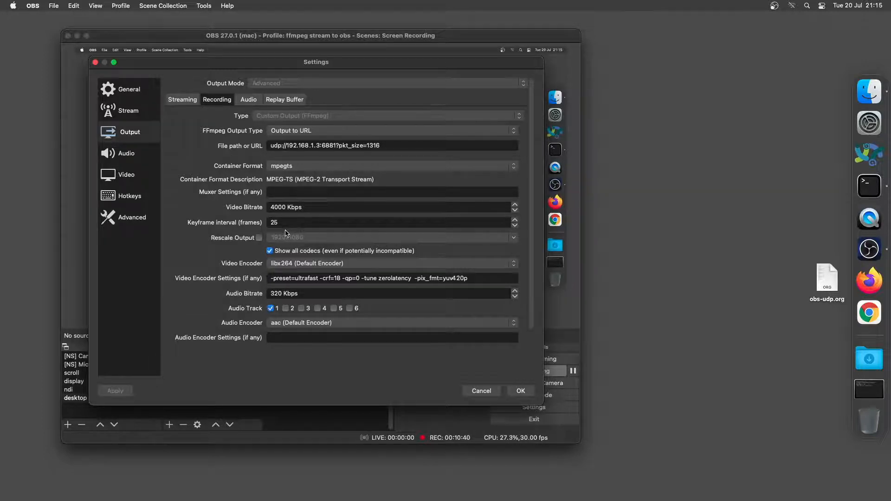
{"action": "mouse_move", "coordinate": [237, 234]}
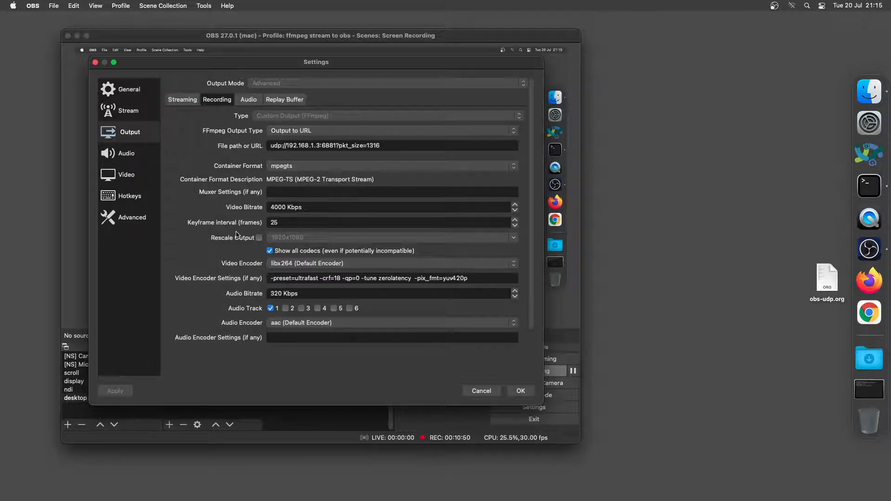
{"action": "mouse_move", "coordinate": [250, 253]}
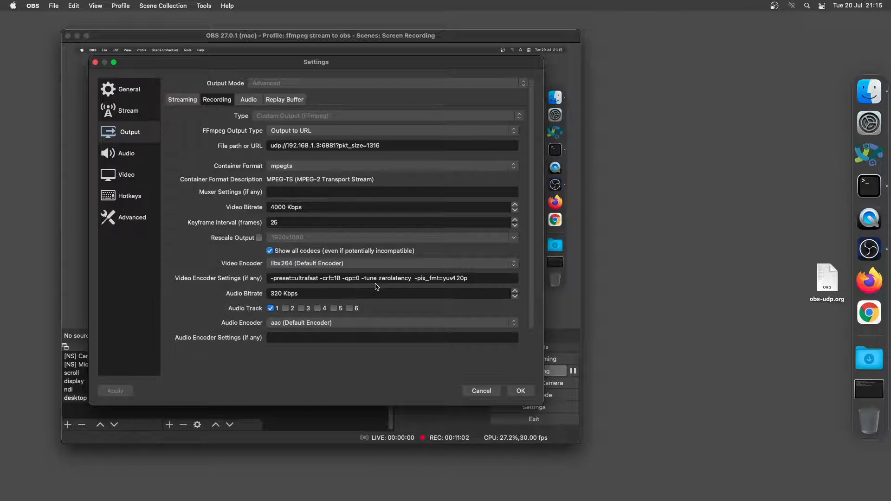
{"action": "mouse_move", "coordinate": [364, 334]}
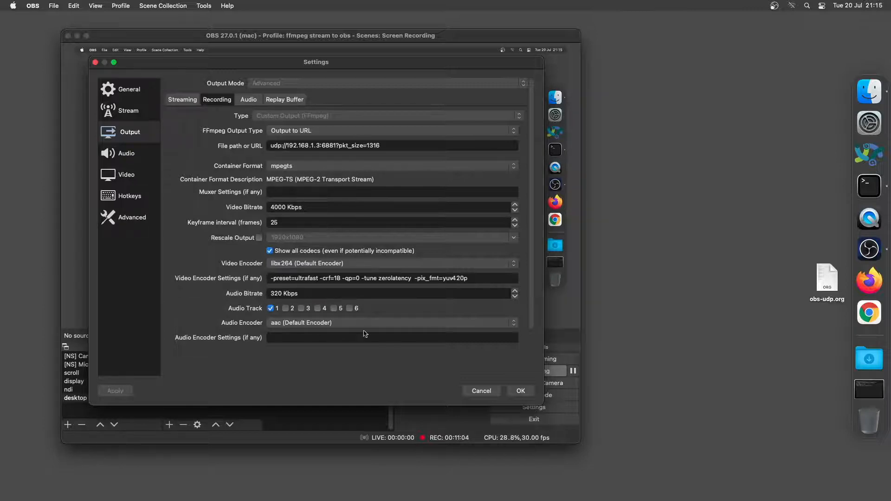
{"action": "left_click", "coordinate": [519, 390]}
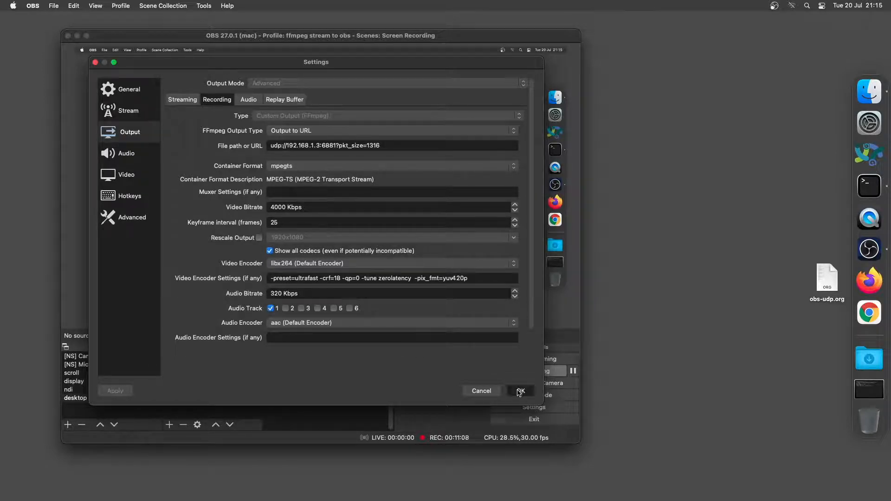
{"action": "left_click", "coordinate": [518, 391]}
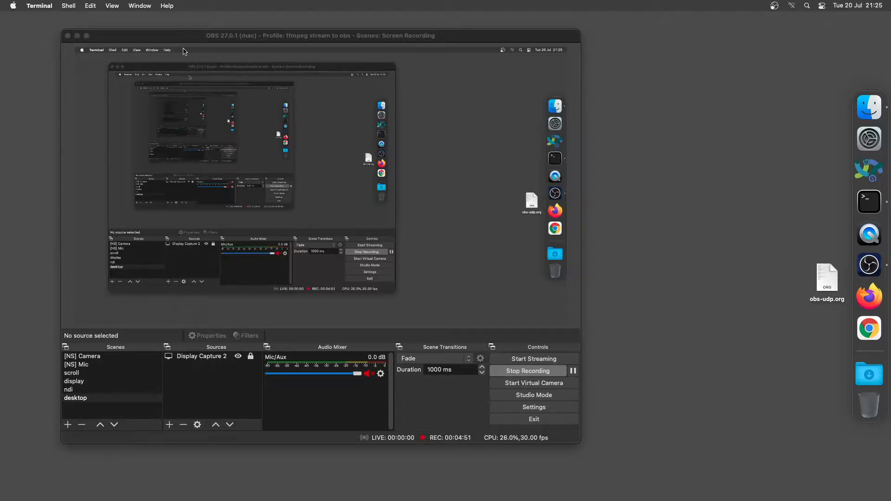
Make the OBS Studio window active again over the terminal
{"action": "left_click", "coordinate": [76, 397]}
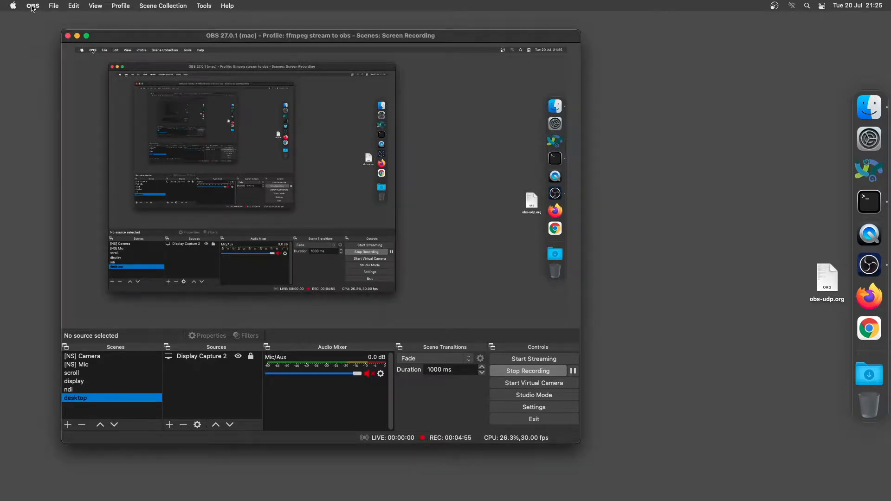
Reopen Settings, review the locked 1920x1080 Video page, then show the Output page
{"action": "left_click", "coordinate": [32, 5]}
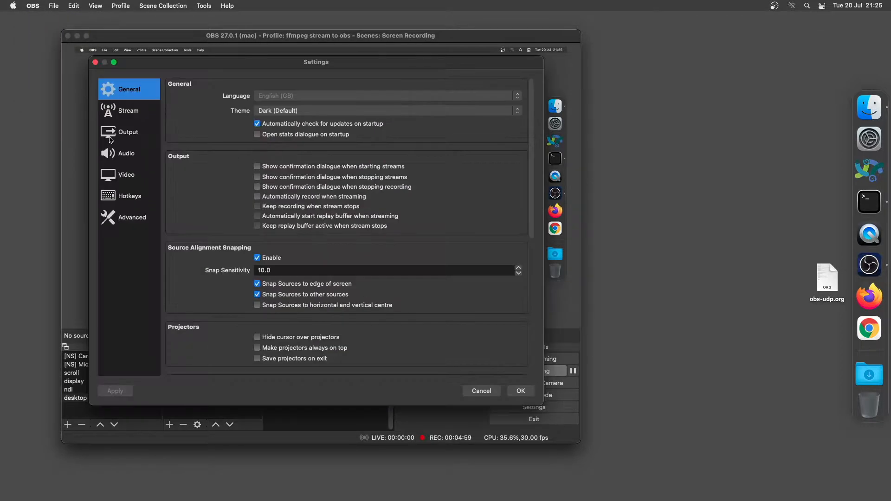
{"action": "left_click", "coordinate": [126, 174]}
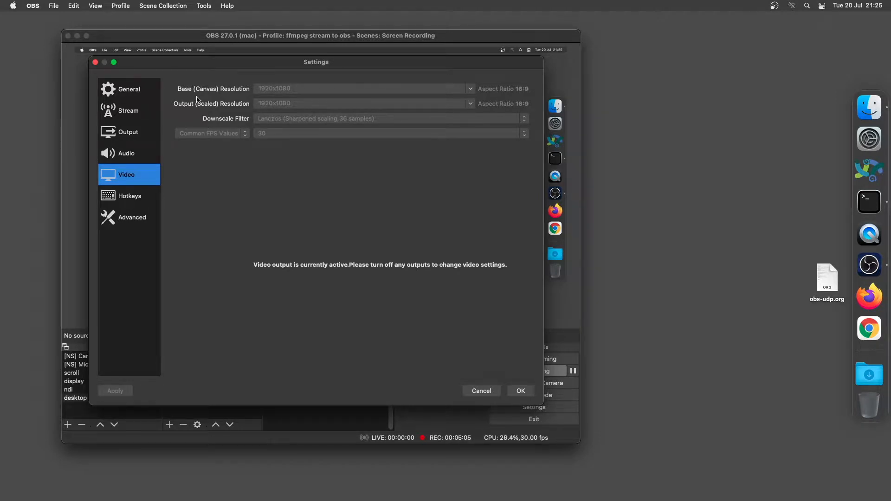
{"action": "mouse_move", "coordinate": [277, 116]}
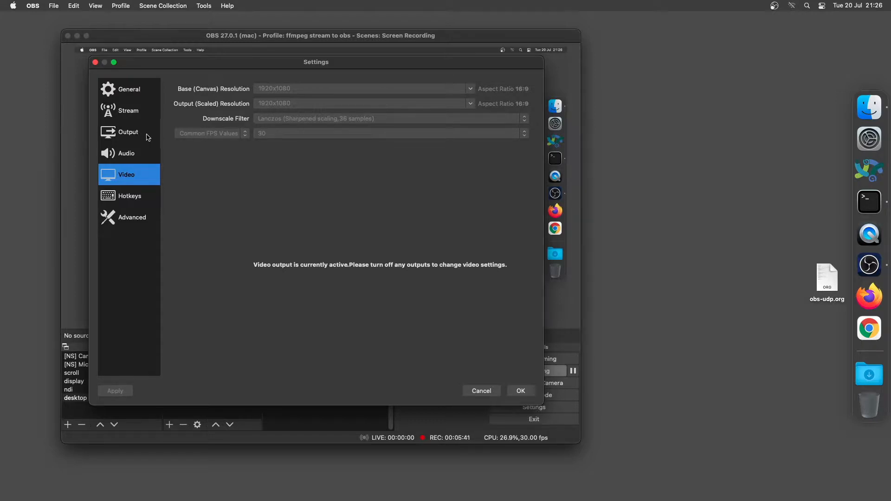
{"action": "left_click", "coordinate": [128, 132]}
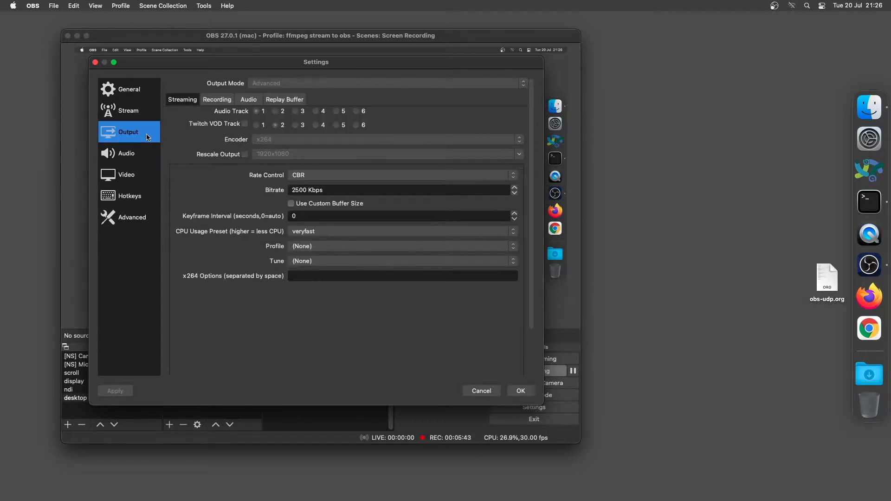
Show the Recording tab with the custom FFmpeg mpegts output to udp://192.168.1.3:6881
{"action": "left_click", "coordinate": [216, 99]}
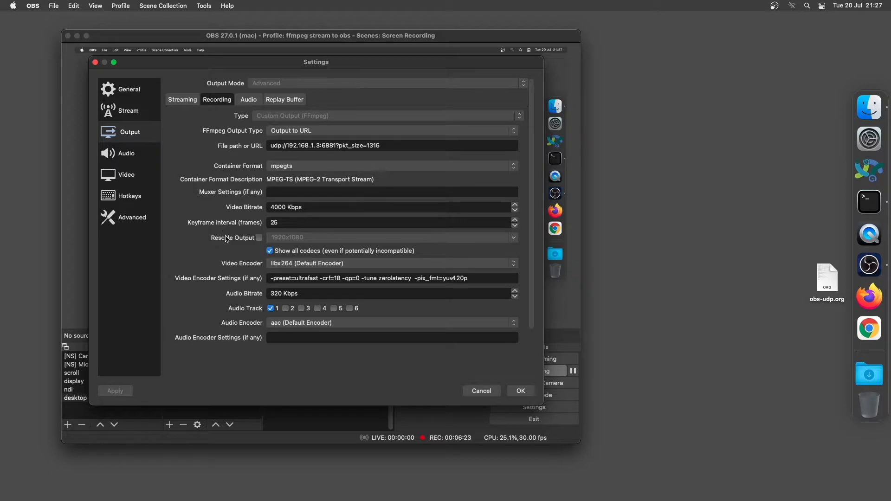
{"action": "mouse_move", "coordinate": [261, 255]}
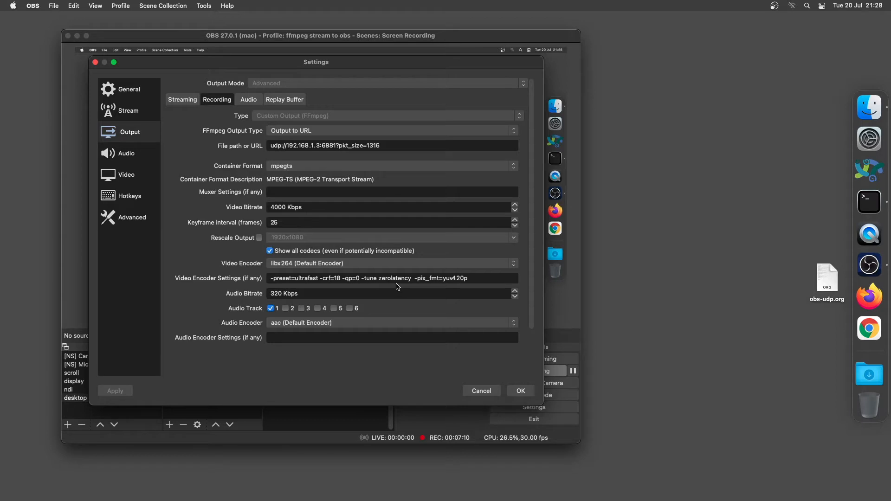
{"action": "mouse_move", "coordinate": [406, 285]}
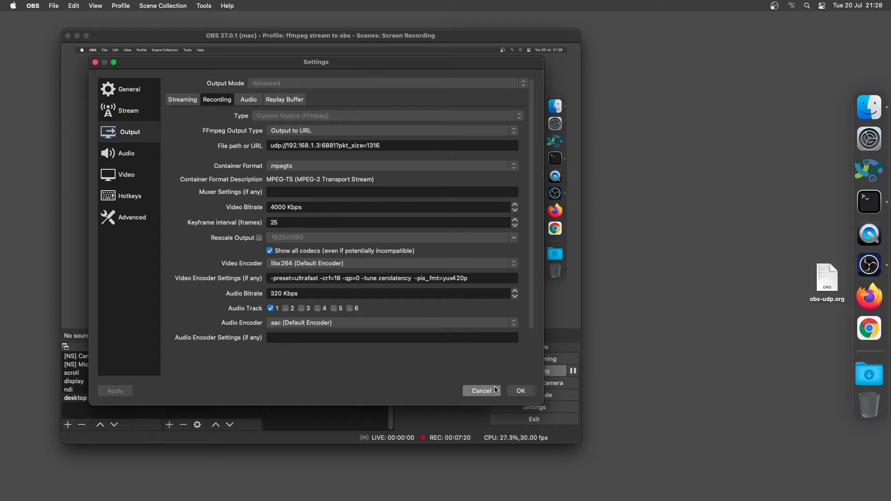
Cancel Settings and confirm 'ffmpeg stream to obs' is checked in the Profile menu
{"action": "left_click", "coordinate": [481, 390]}
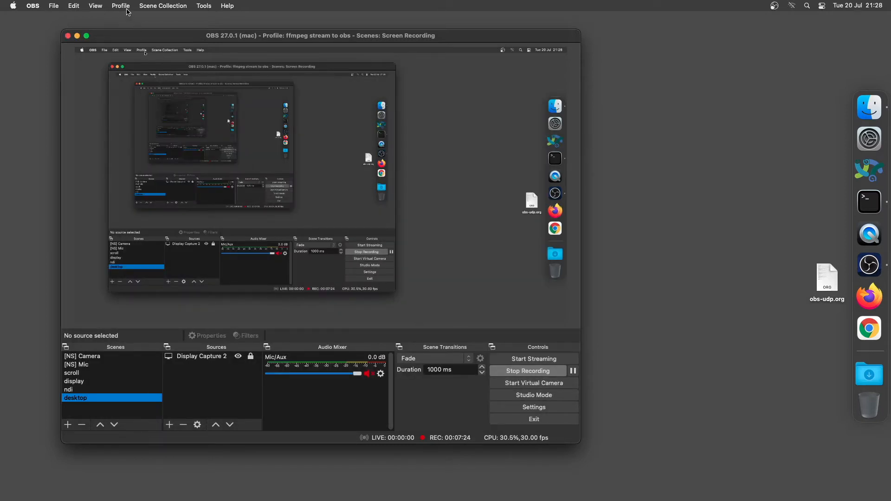
{"action": "left_click", "coordinate": [121, 6]}
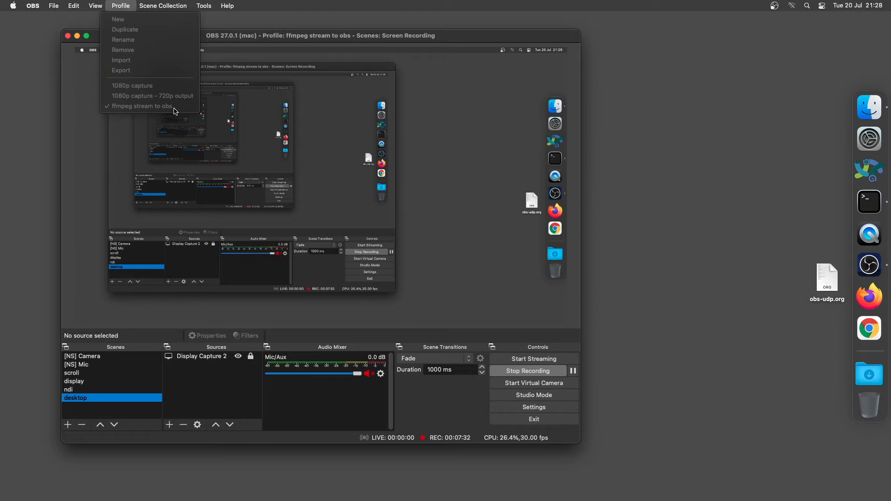
{"action": "mouse_move", "coordinate": [125, 10]}
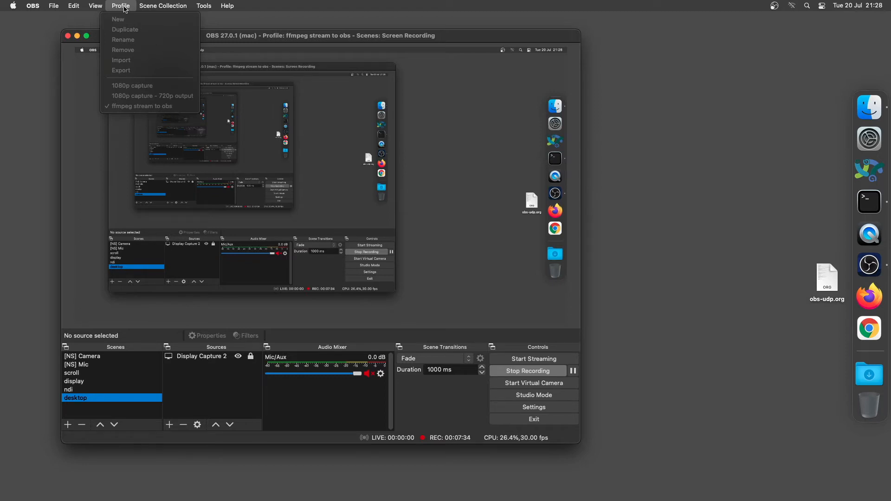
{"action": "left_click", "coordinate": [120, 5]}
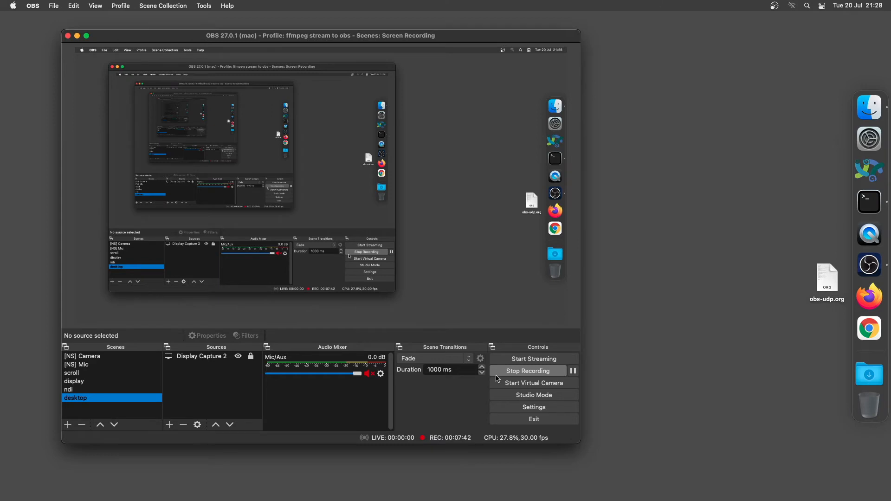
{"action": "mouse_move", "coordinate": [486, 383]}
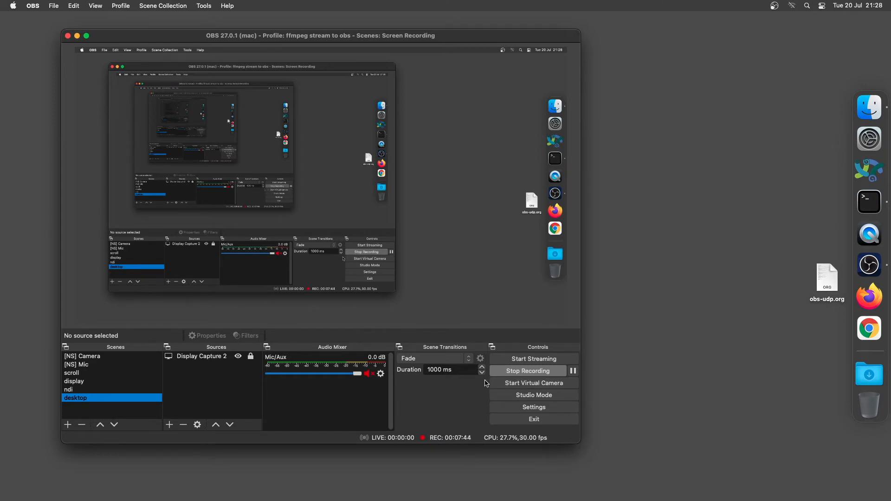